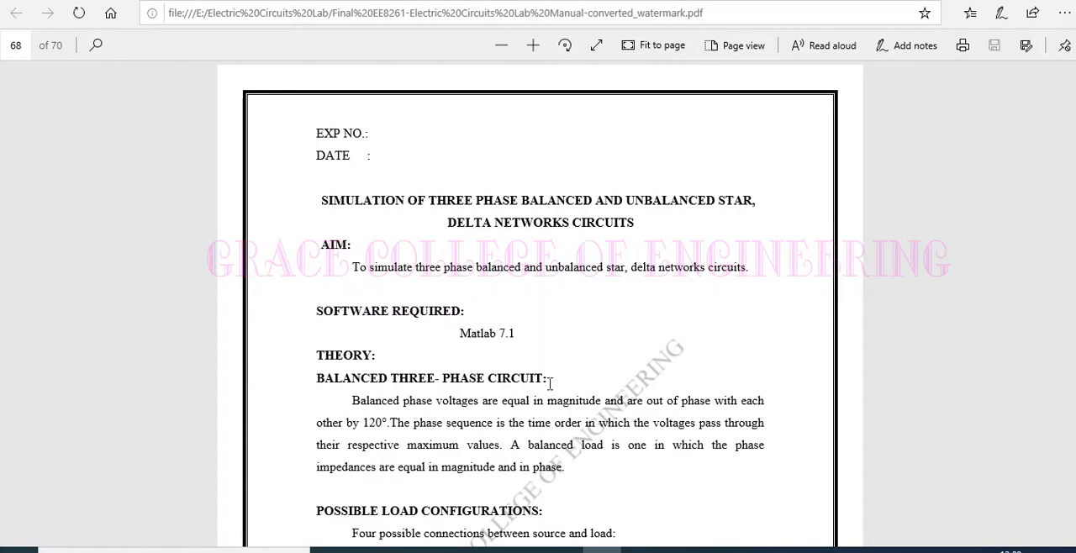
{"action": "mouse_move", "coordinate": [563, 376]}
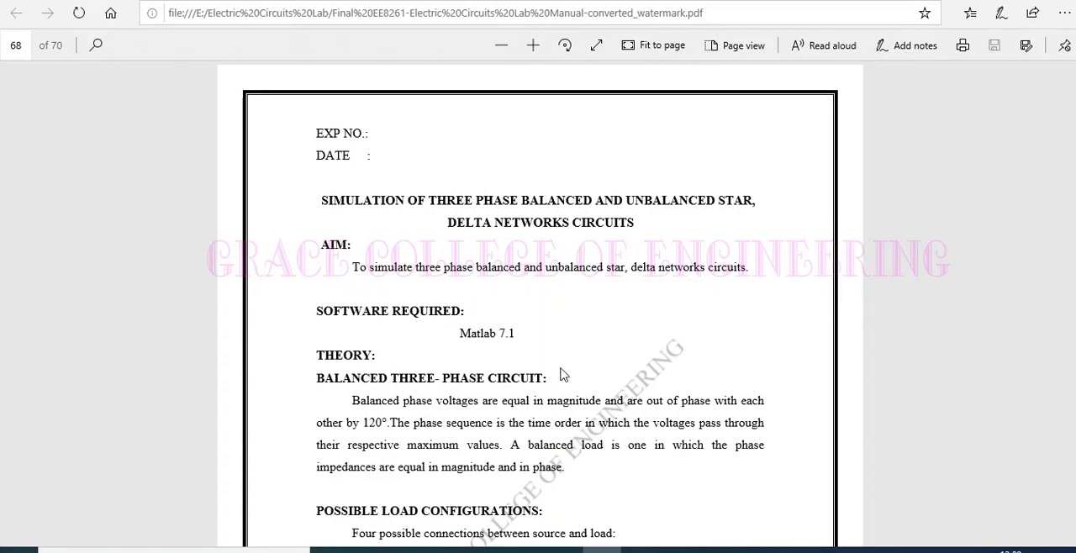
Step: Scroll into the unbalanced three-phase theory and highlight the Y-Y connection entry
{"action": "scroll", "scroll_direction": "down", "scroll_amount": 3}
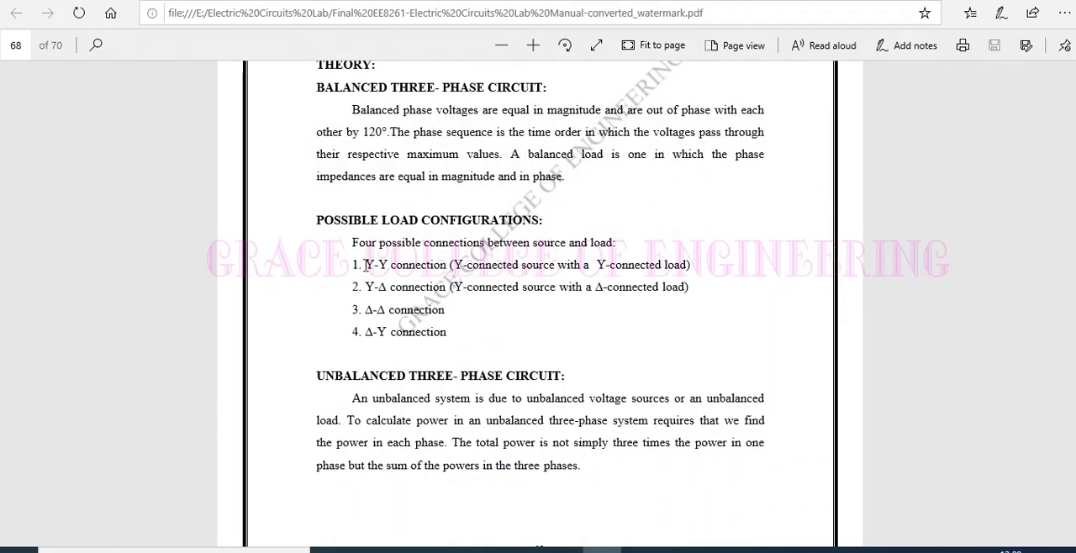
{"action": "left_click_drag", "start_coordinate": [363, 264], "coordinate": [518, 265]}
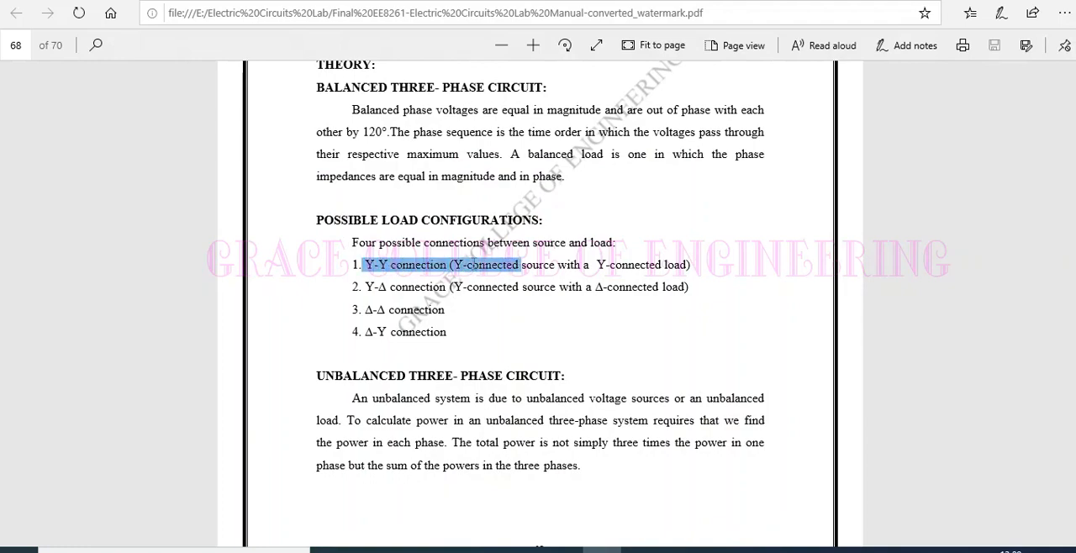
{"action": "left_click_drag", "start_coordinate": [520, 265], "coordinate": [696, 265]}
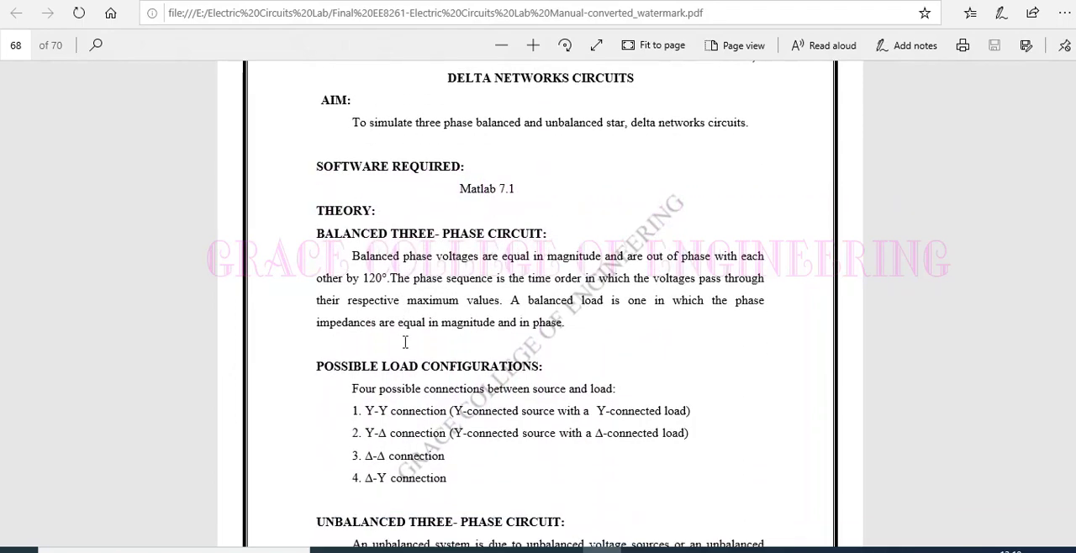
{"action": "mouse_move", "coordinate": [406, 347]}
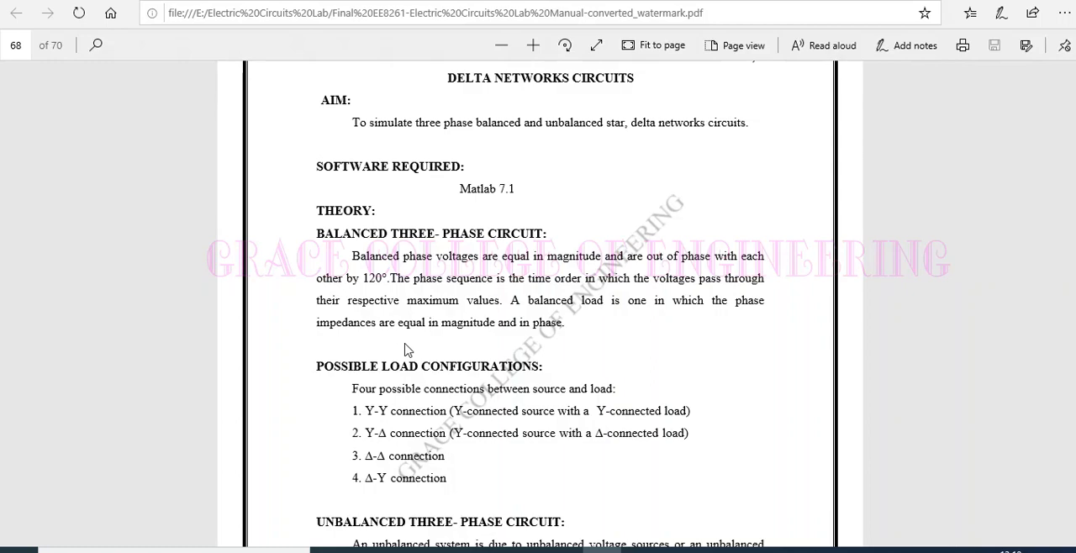
Step: Read to the end of the Unbalanced Three-Phase Circuit section where the balanced star diagram begins
{"action": "scroll", "scroll_direction": "down", "scroll_amount": 3}
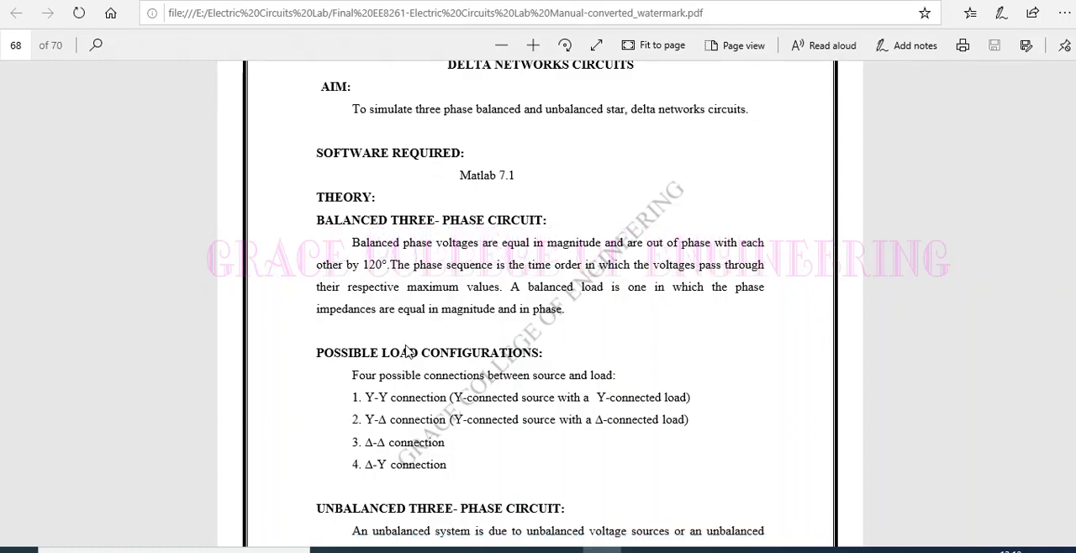
{"action": "scroll", "scroll_direction": "down", "scroll_amount": 3}
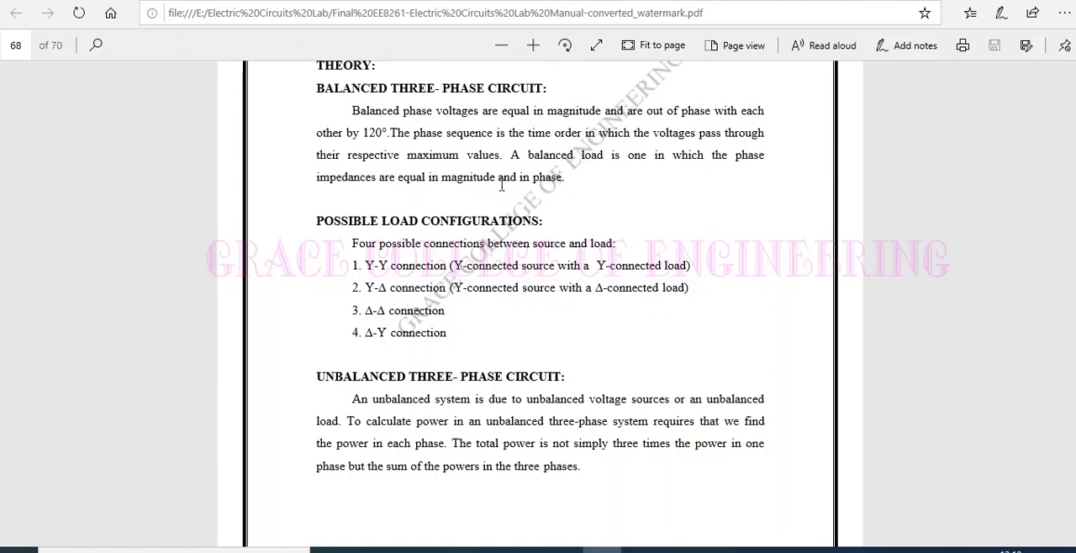
{"action": "scroll", "scroll_direction": "down", "scroll_amount": 3}
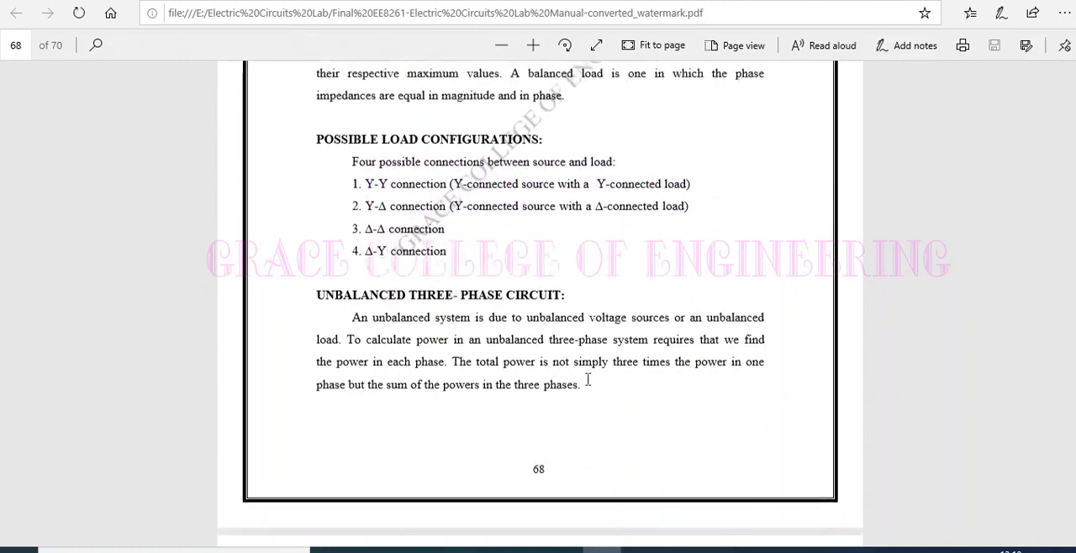
{"action": "scroll", "scroll_direction": "down", "scroll_amount": 3}
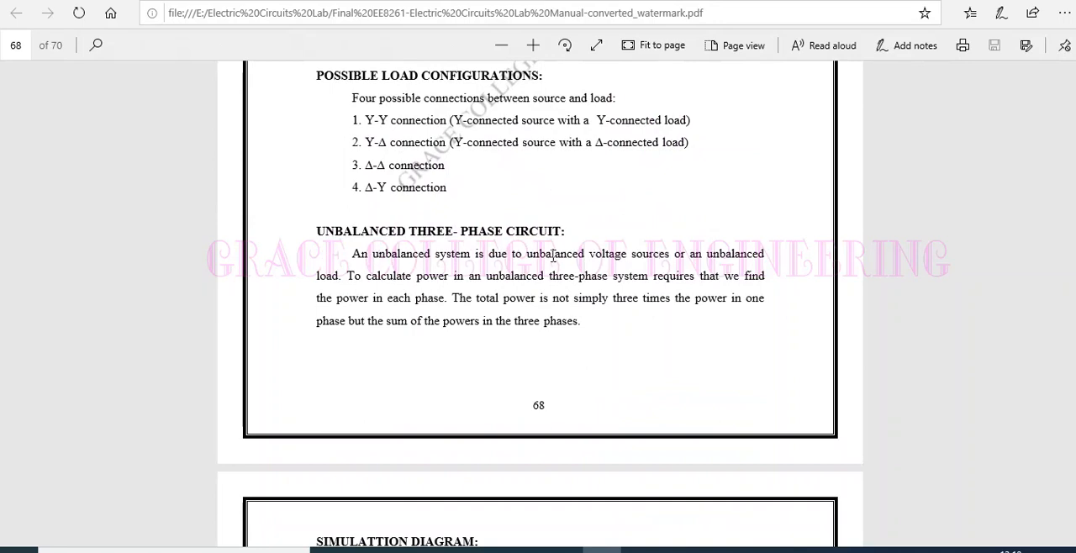
{"action": "left_click_drag", "start_coordinate": [527, 253], "coordinate": [670, 253]}
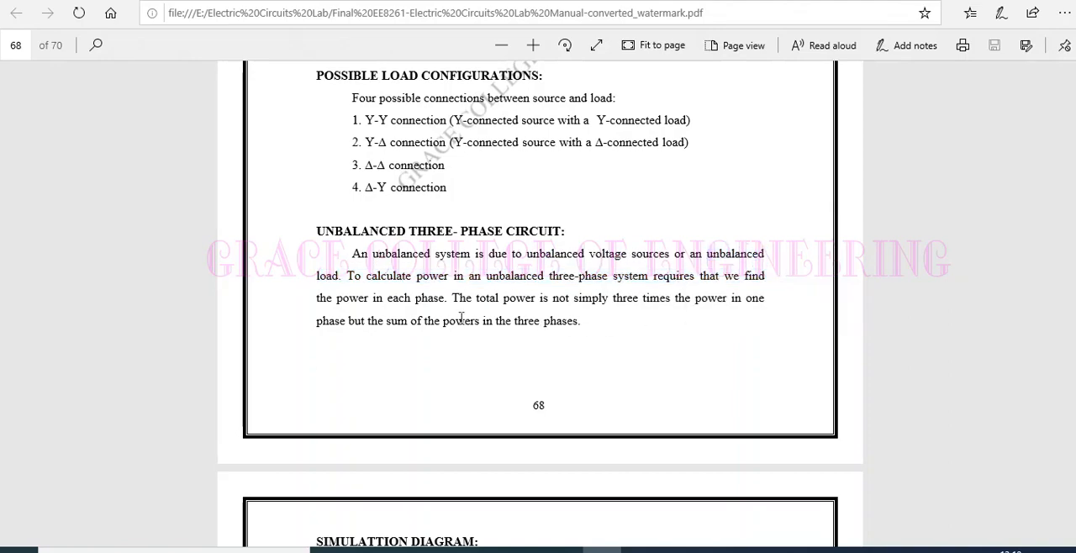
{"action": "scroll", "scroll_direction": "down", "scroll_amount": 3}
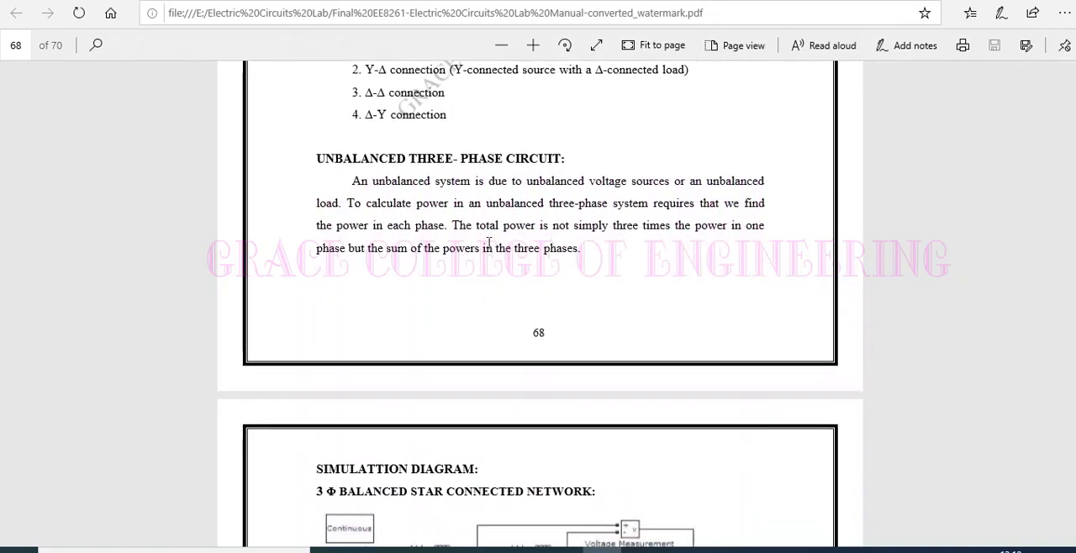
{"action": "left_click_drag", "start_coordinate": [451, 225], "coordinate": [547, 224]}
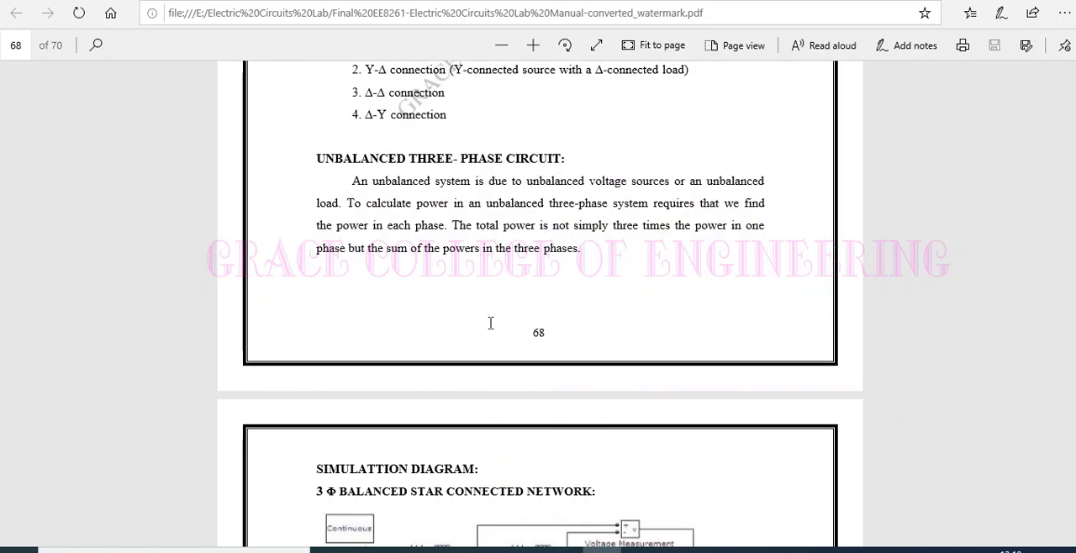
Step: Scroll past the star and delta diagrams and waveform plots to the RESULT statement on the last page
{"action": "scroll", "scroll_direction": "down", "scroll_amount": 3}
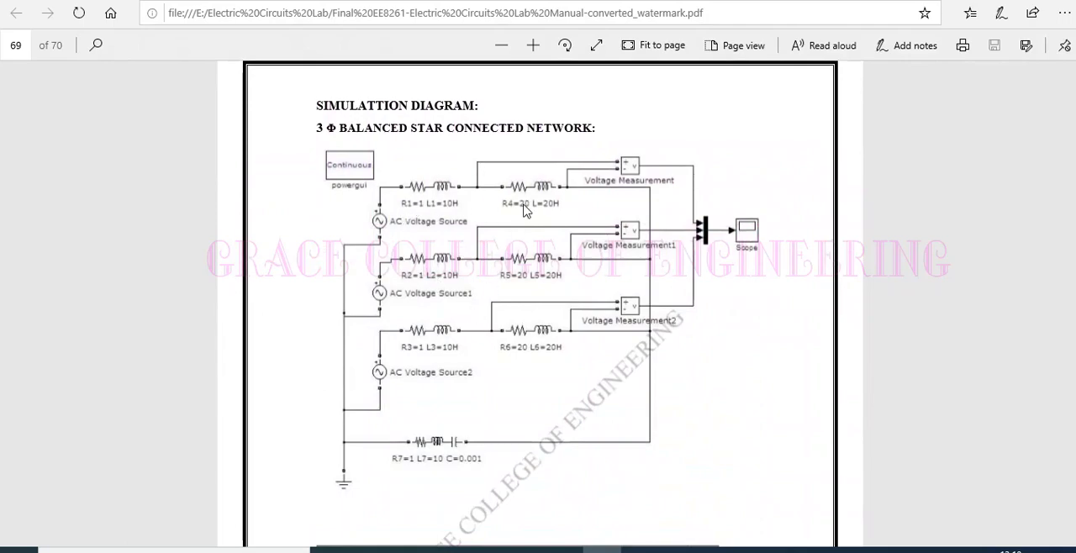
{"action": "scroll", "scroll_direction": "down", "scroll_amount": 3}
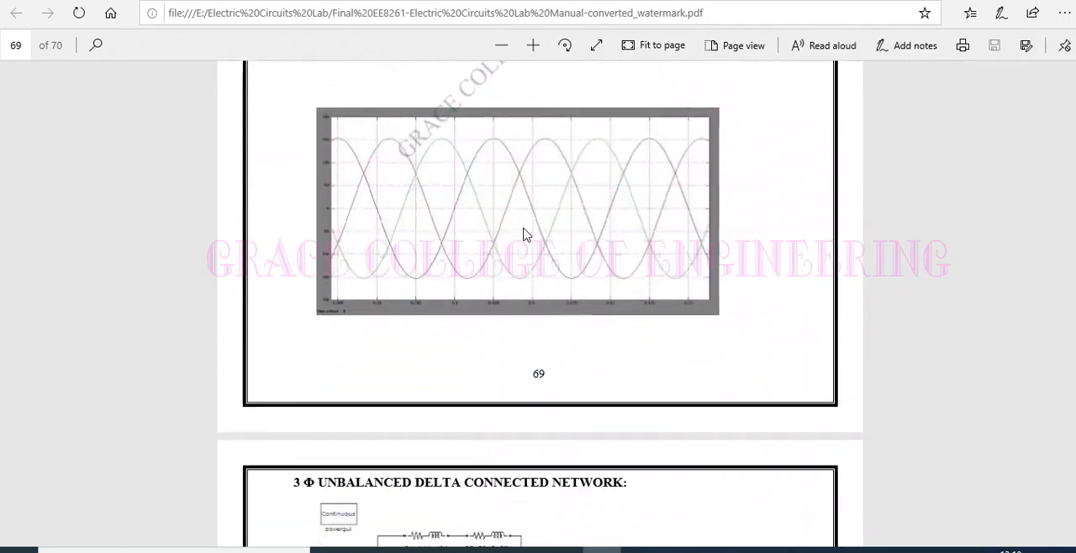
{"action": "scroll", "scroll_direction": "down", "scroll_amount": 3}
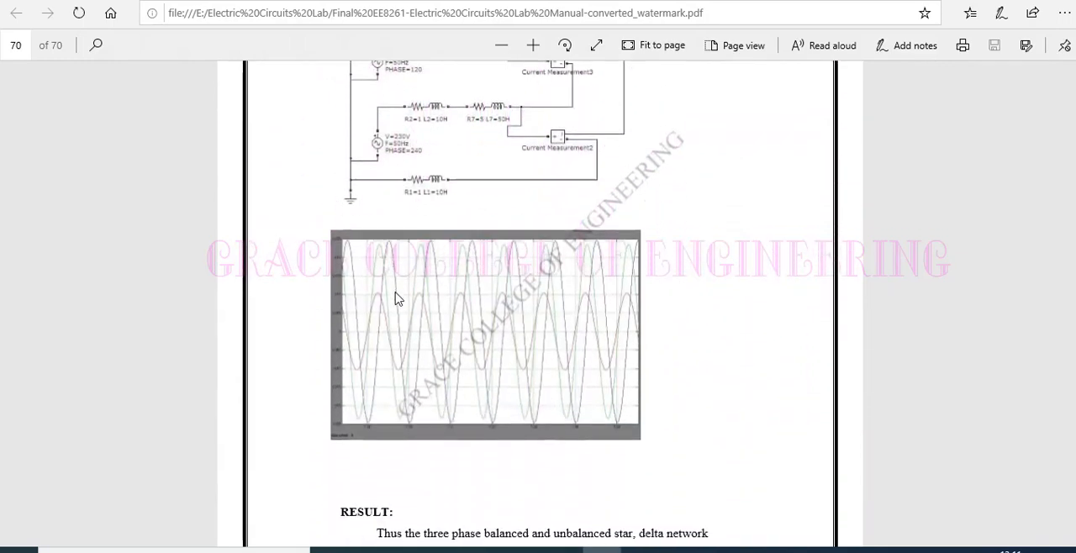
{"action": "scroll", "scroll_direction": "down", "scroll_amount": 3}
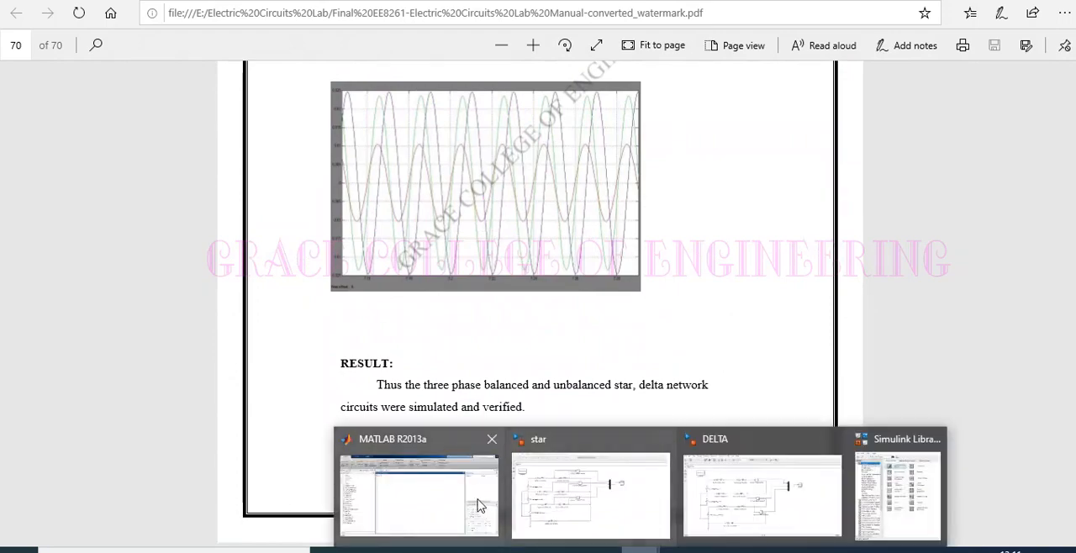
Step: Switch to MATLAB and create a new untitled Simulink model from Home > New
{"action": "left_click", "coordinate": [418, 496]}
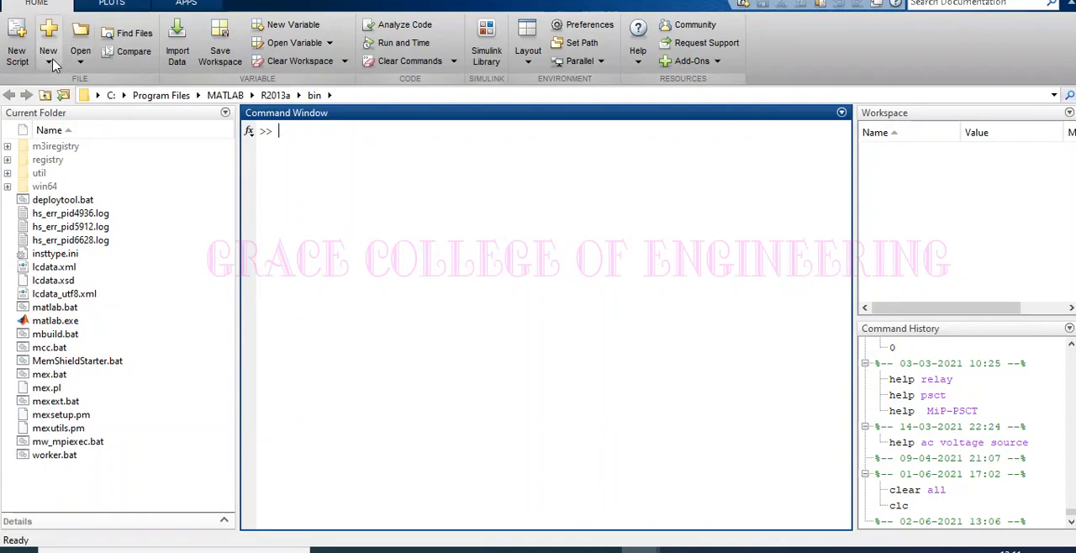
{"action": "left_click", "coordinate": [48, 38]}
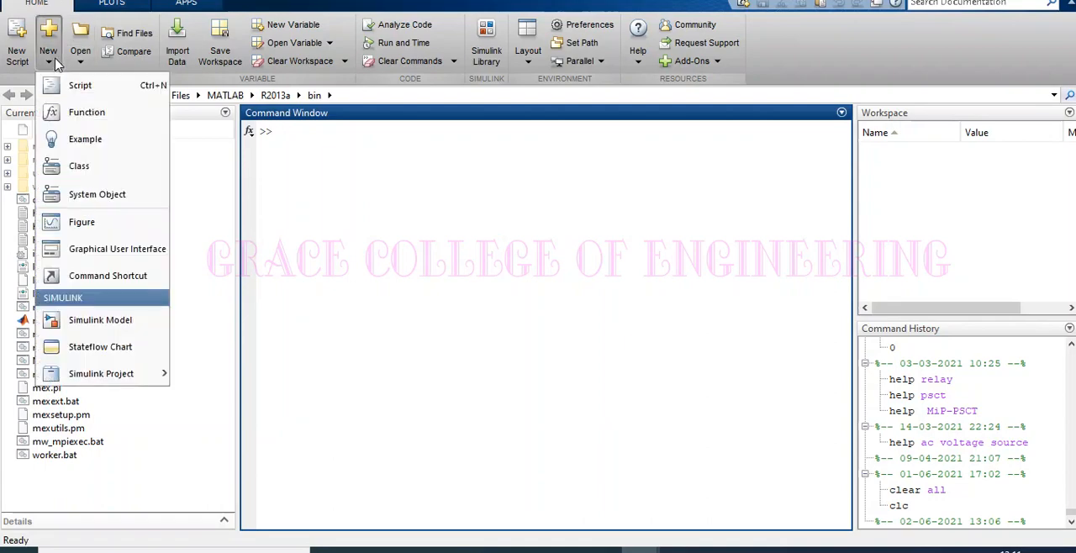
{"action": "mouse_move", "coordinate": [100, 319]}
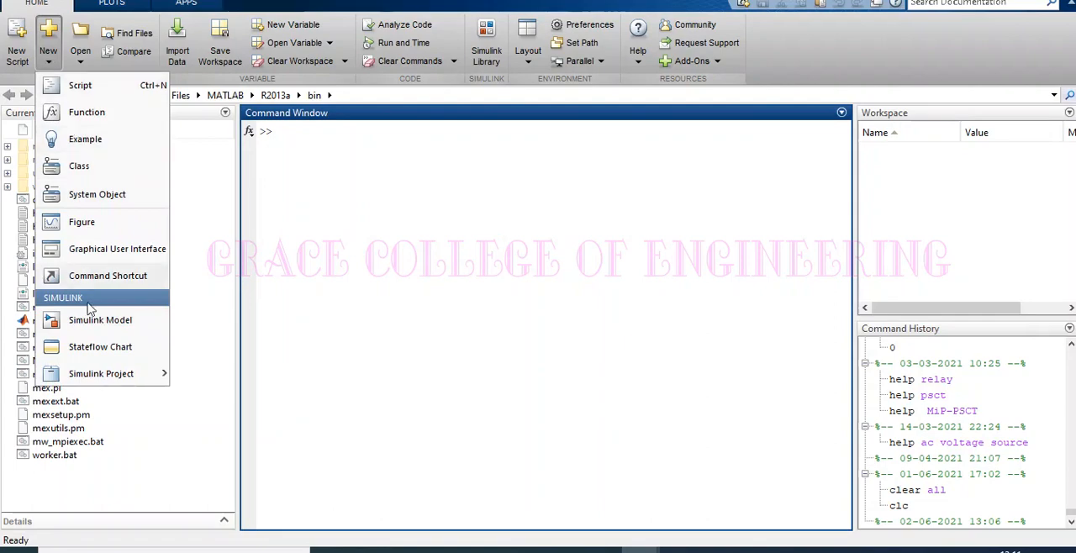
{"action": "left_click", "coordinate": [100, 320]}
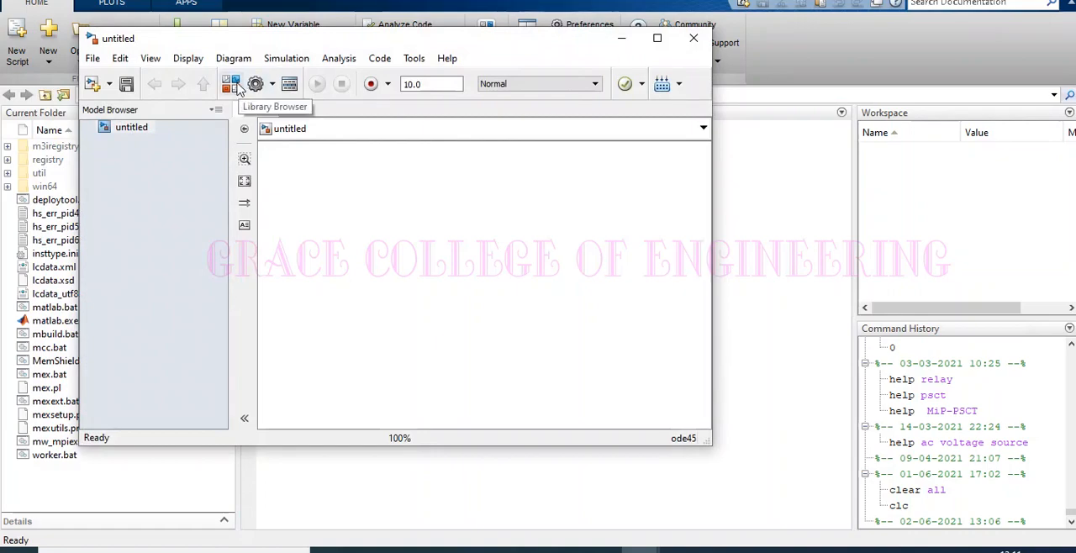
{"action": "mouse_move", "coordinate": [618, 47]}
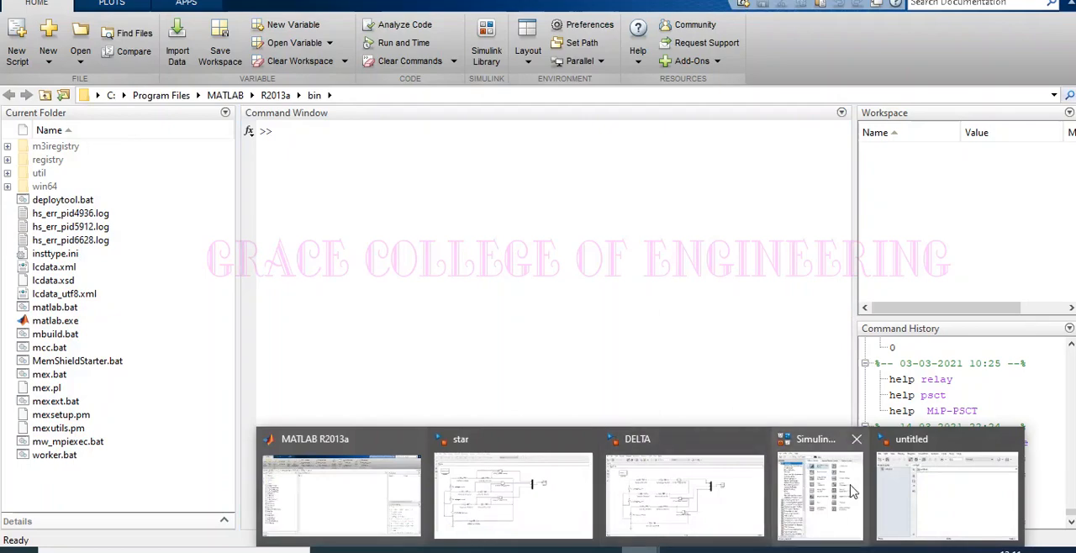
Step: Add a Scope block from Commonly Used Blocks to the untitled model and maximize its window
{"action": "left_click", "coordinate": [820, 496]}
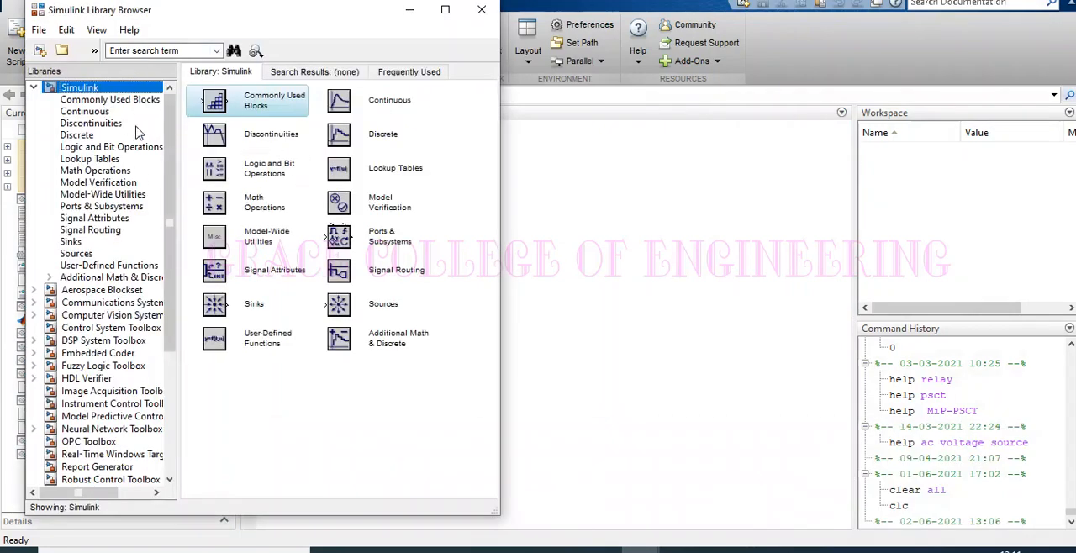
{"action": "left_click", "coordinate": [109, 99]}
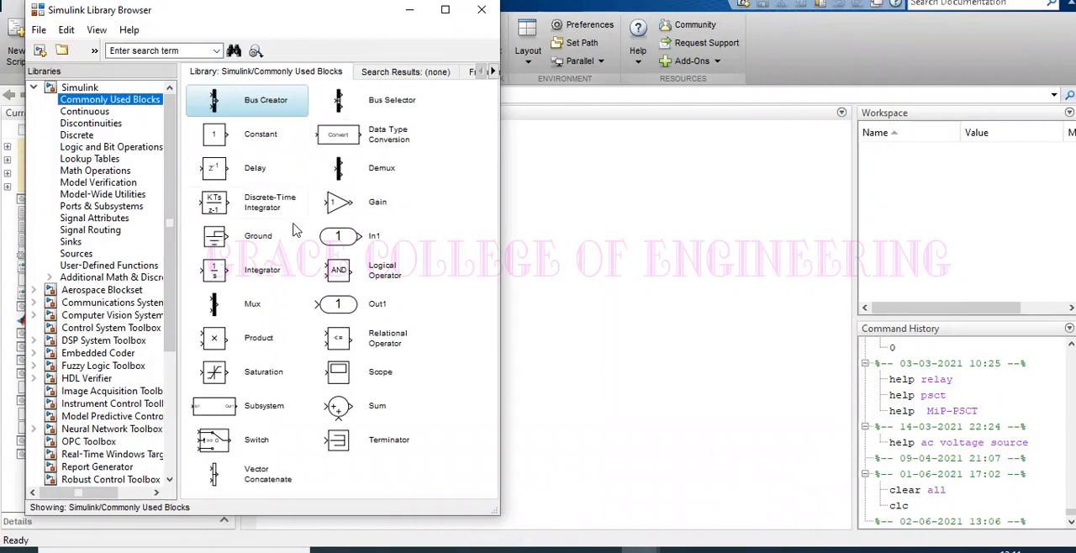
{"action": "mouse_move", "coordinate": [104, 112]}
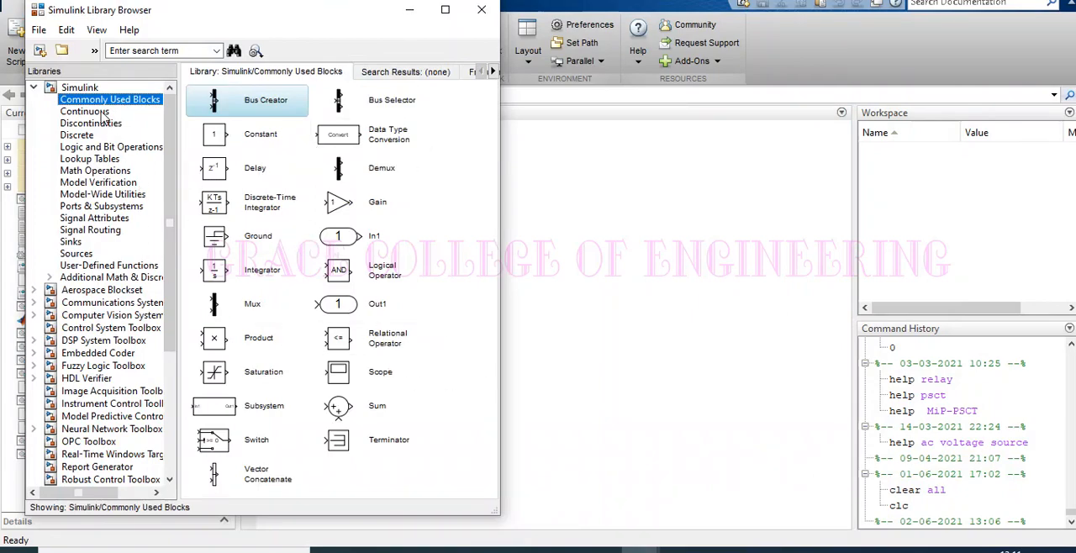
{"action": "mouse_move", "coordinate": [181, 155]}
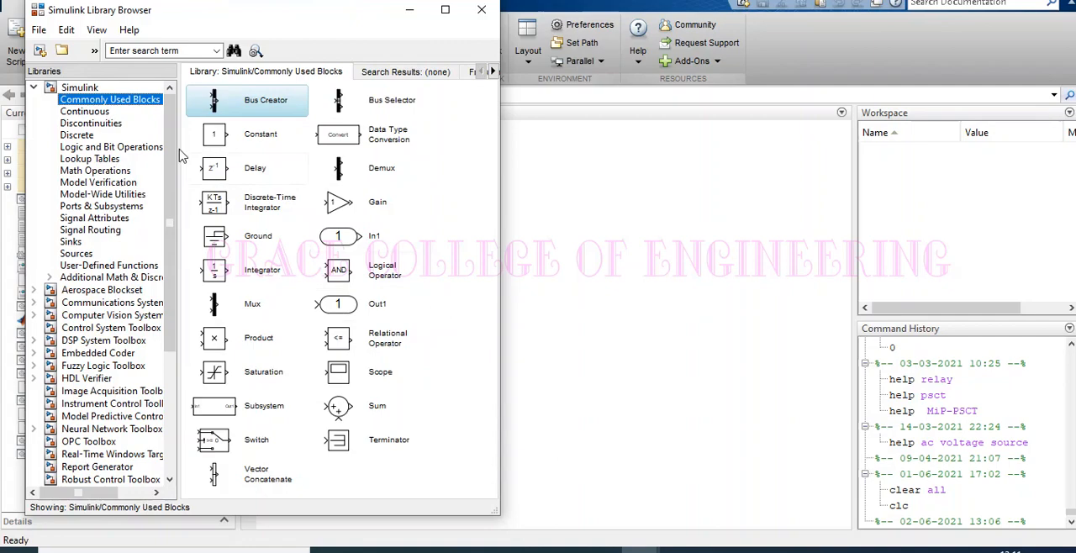
{"action": "mouse_move", "coordinate": [246, 218]}
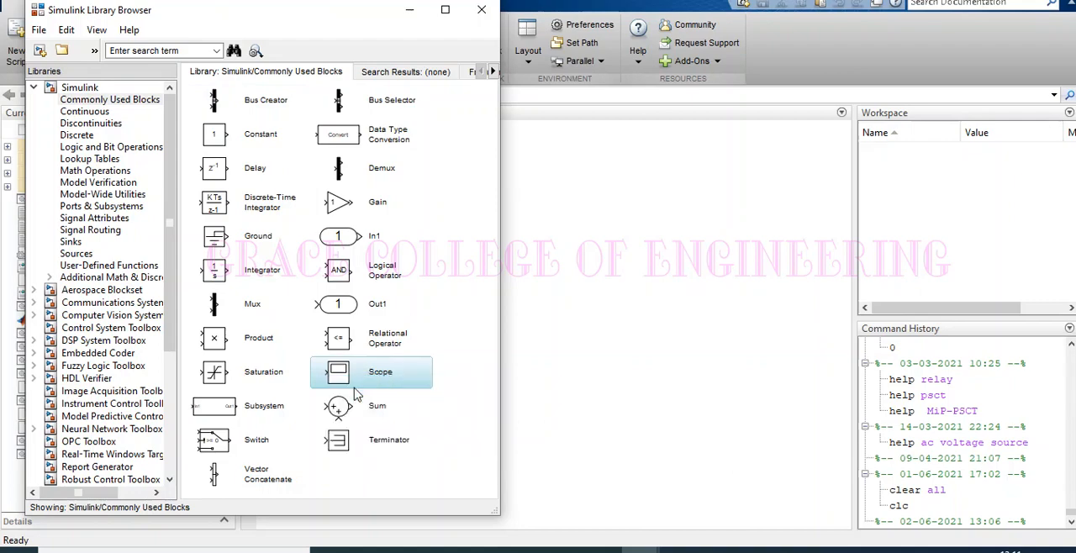
{"action": "mouse_move", "coordinate": [368, 385]}
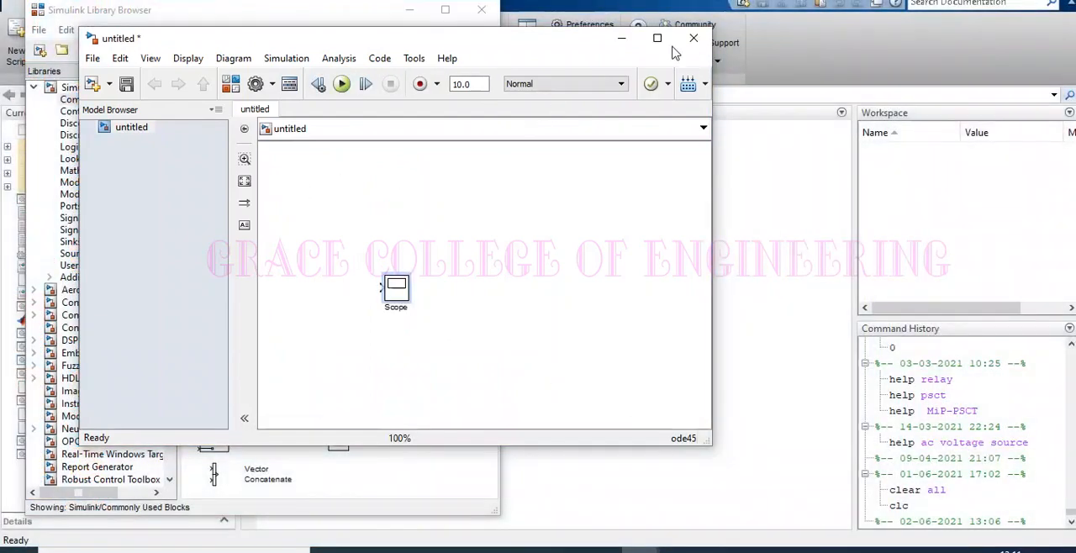
{"action": "left_click", "coordinate": [656, 38]}
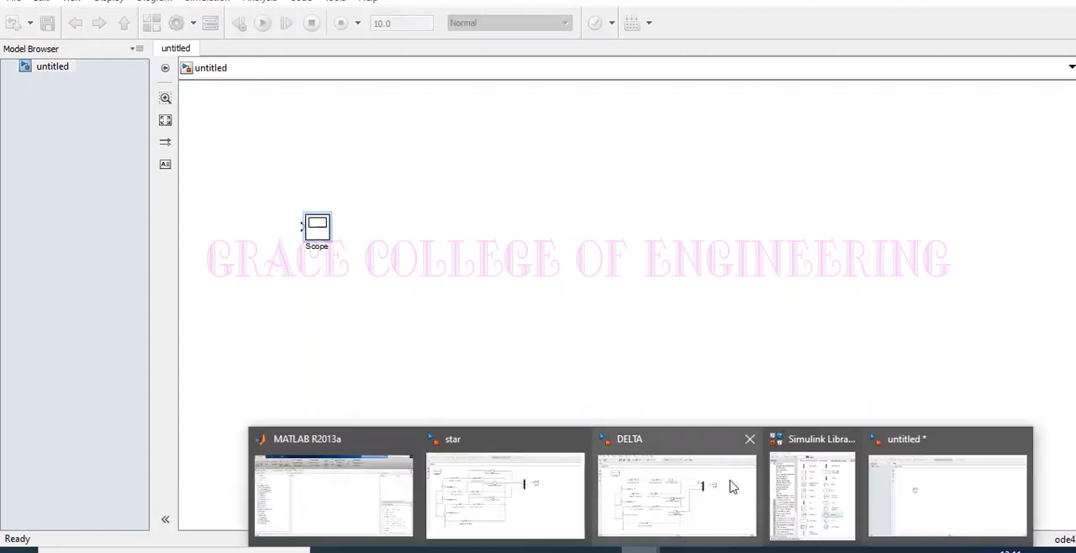
Step: Switch to the star model and review the Series RLC Branch parameters without changes
{"action": "left_click", "coordinate": [504, 496]}
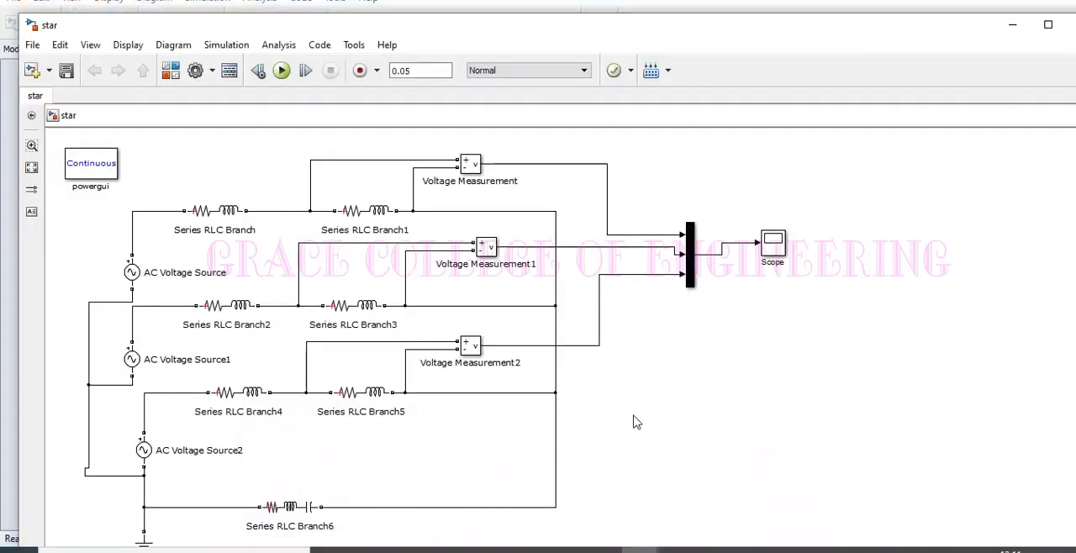
{"action": "left_click", "coordinate": [214, 210]}
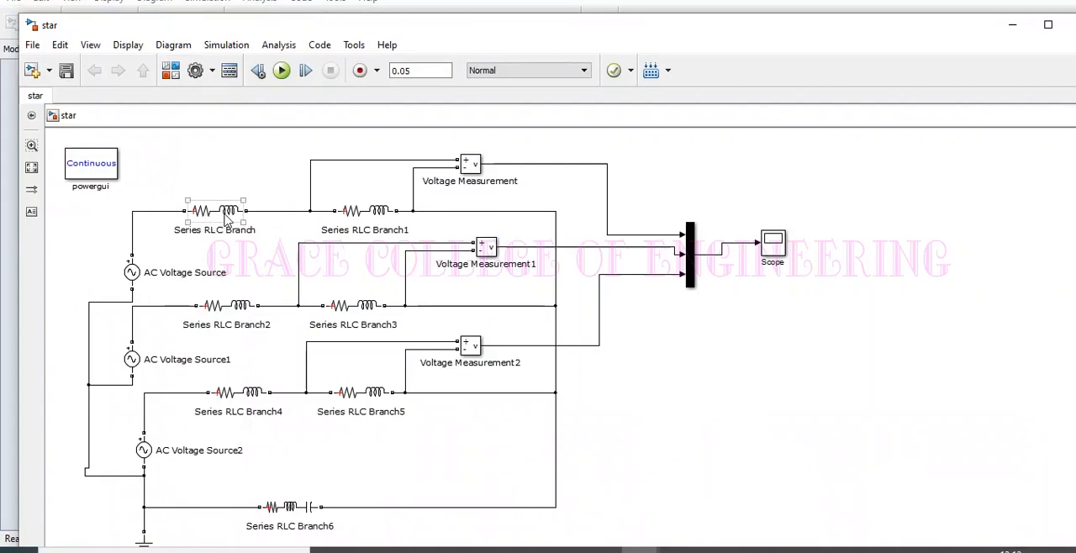
{"action": "double_click", "coordinate": [214, 210]}
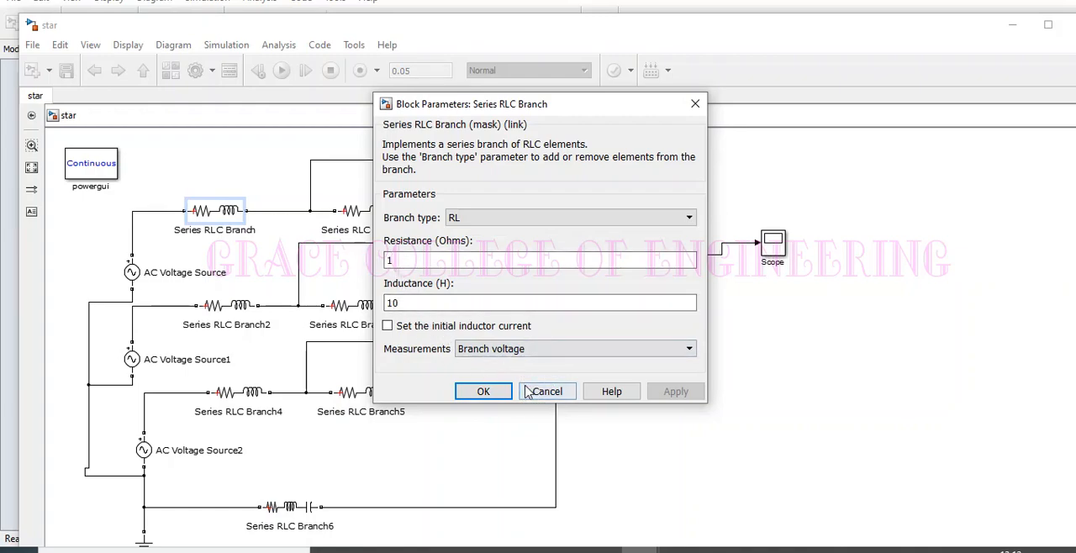
{"action": "left_click", "coordinate": [483, 391]}
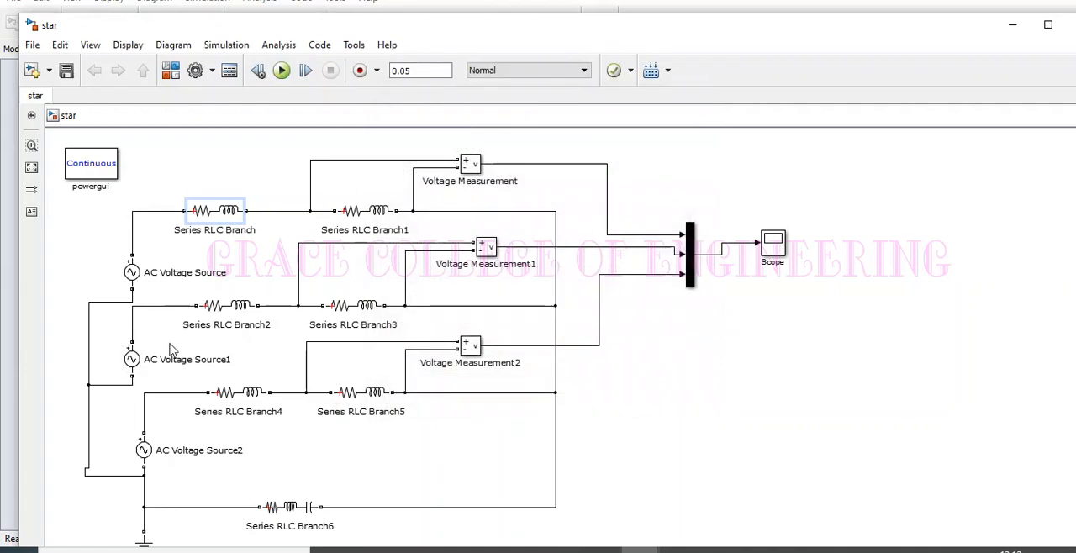
Step: Review AC Voltage Source1's parameters: 10 V peak, 120° phase, 60 Hz
{"action": "left_click", "coordinate": [132, 359]}
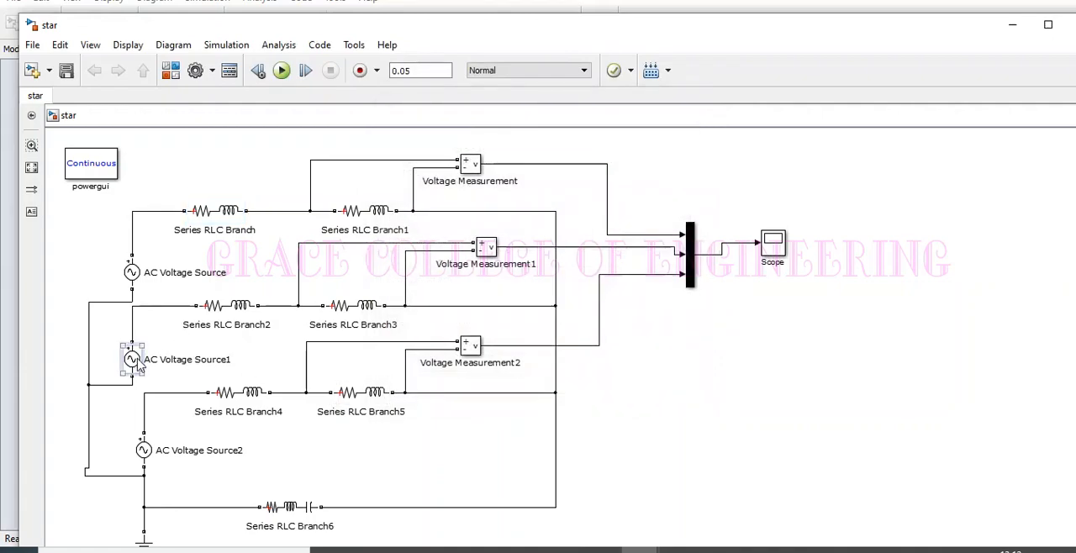
{"action": "double_click", "coordinate": [131, 359]}
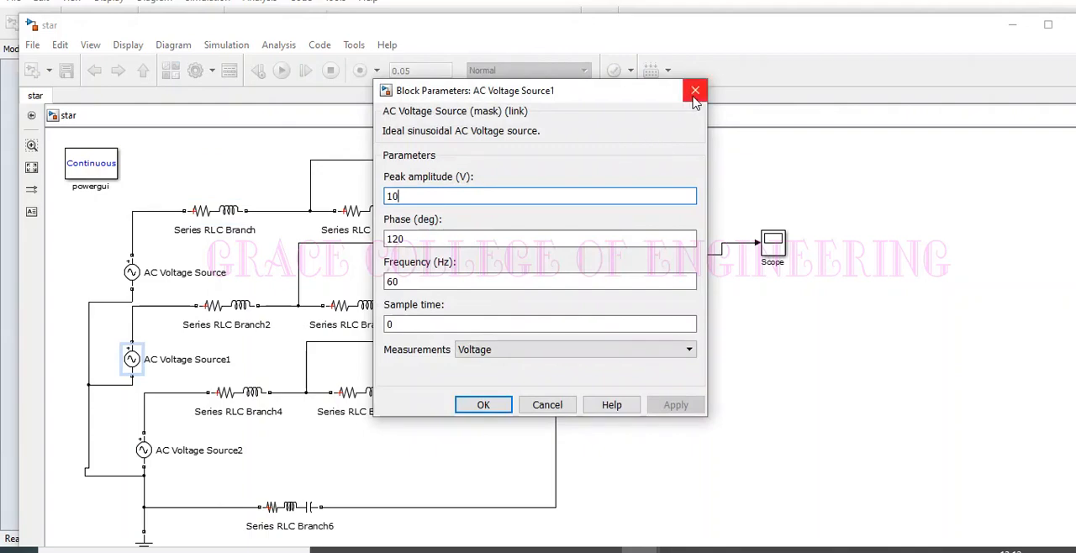
{"action": "mouse_move", "coordinate": [695, 90]}
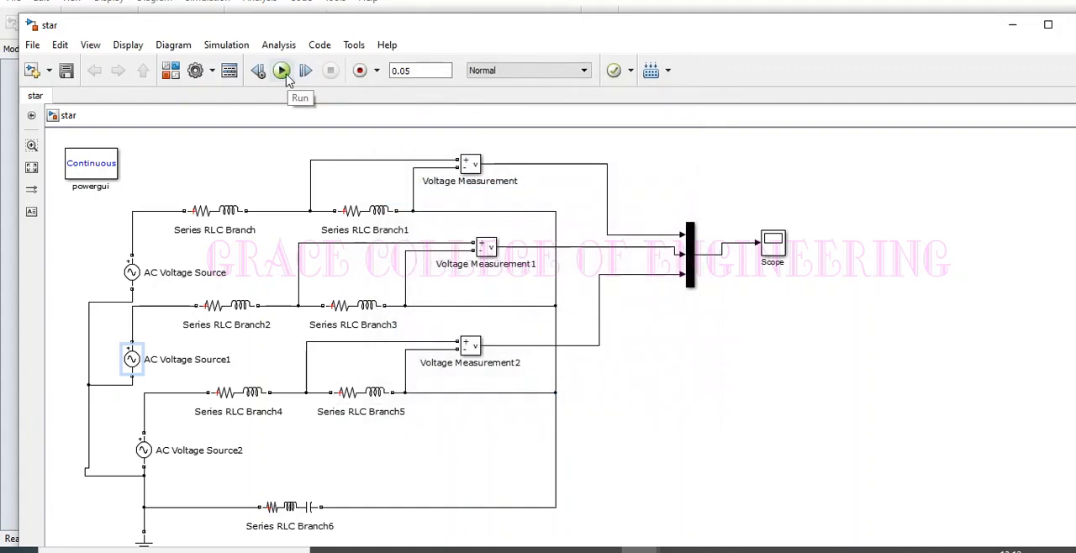
Step: Run the star model and view its three balanced phase voltage waveforms over 0.05 s in the Scope
{"action": "left_click", "coordinate": [281, 70]}
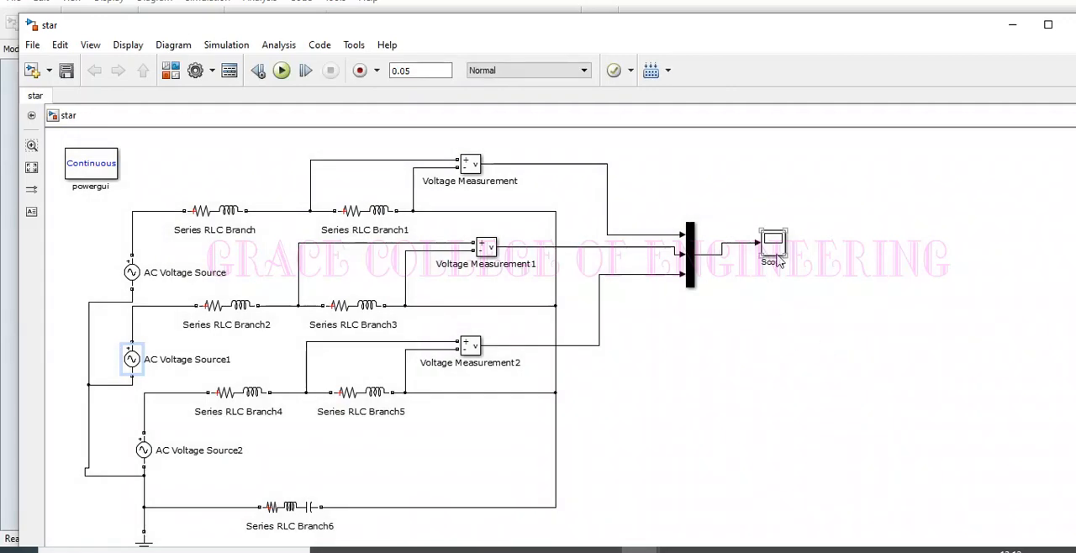
{"action": "double_click", "coordinate": [772, 244]}
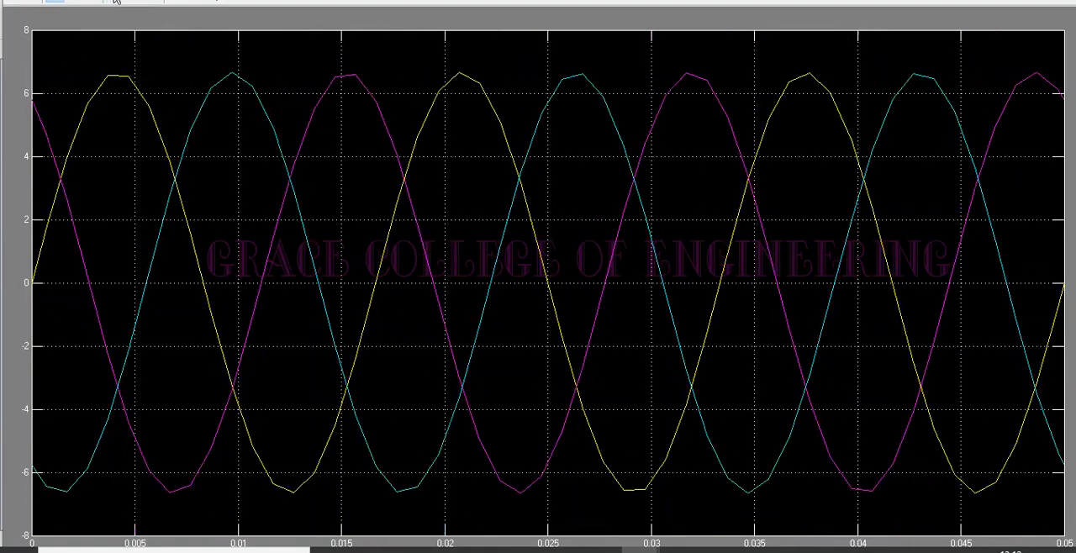
{"action": "mouse_move", "coordinate": [634, 115]}
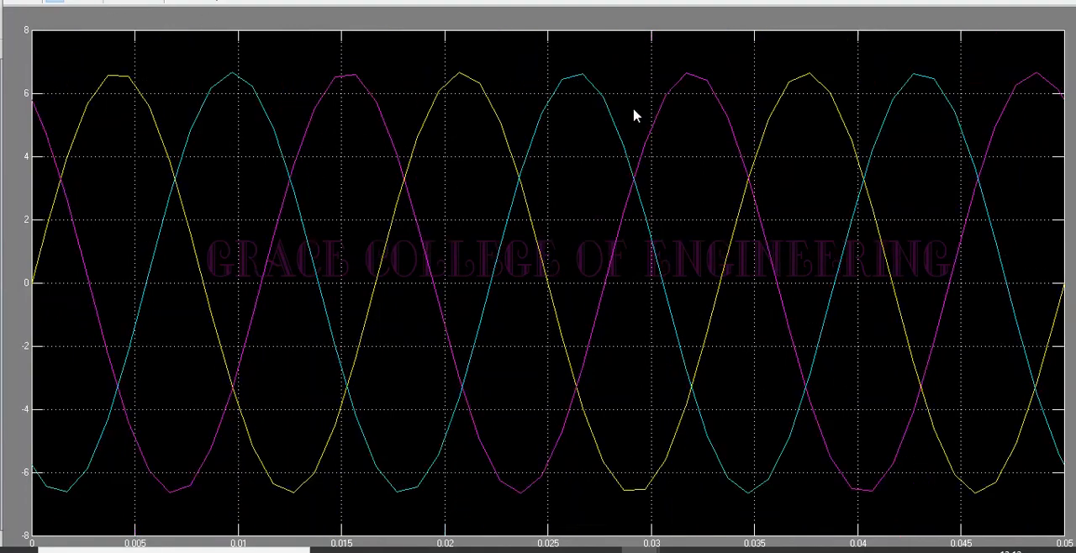
{"action": "mouse_move", "coordinate": [828, 160]}
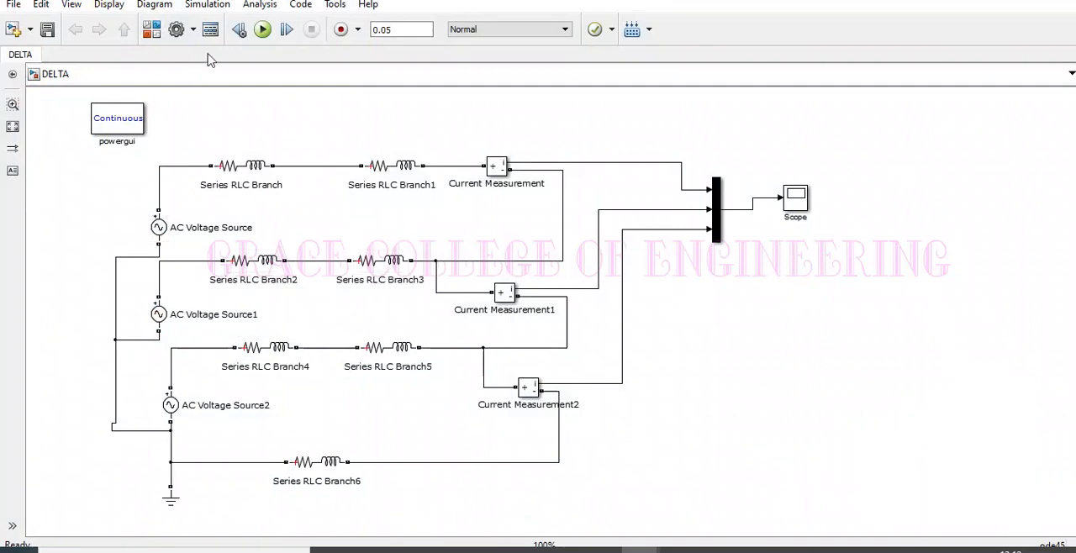
Step: Run the DELTA model simulation and put away the small Scope window that pops up
{"action": "left_click", "coordinate": [263, 30]}
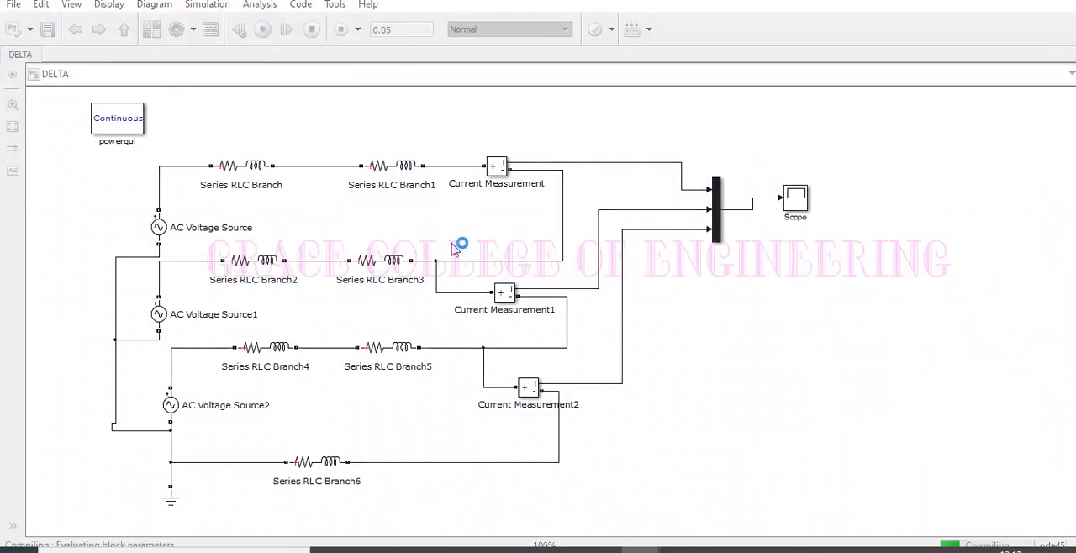
{"action": "left_click", "coordinate": [263, 30]}
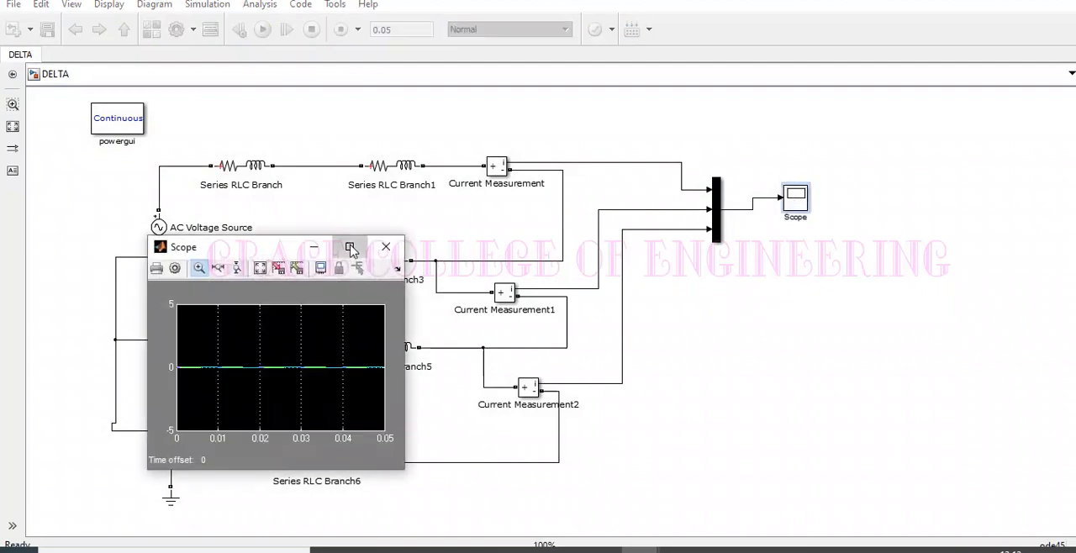
{"action": "left_click", "coordinate": [351, 246]}
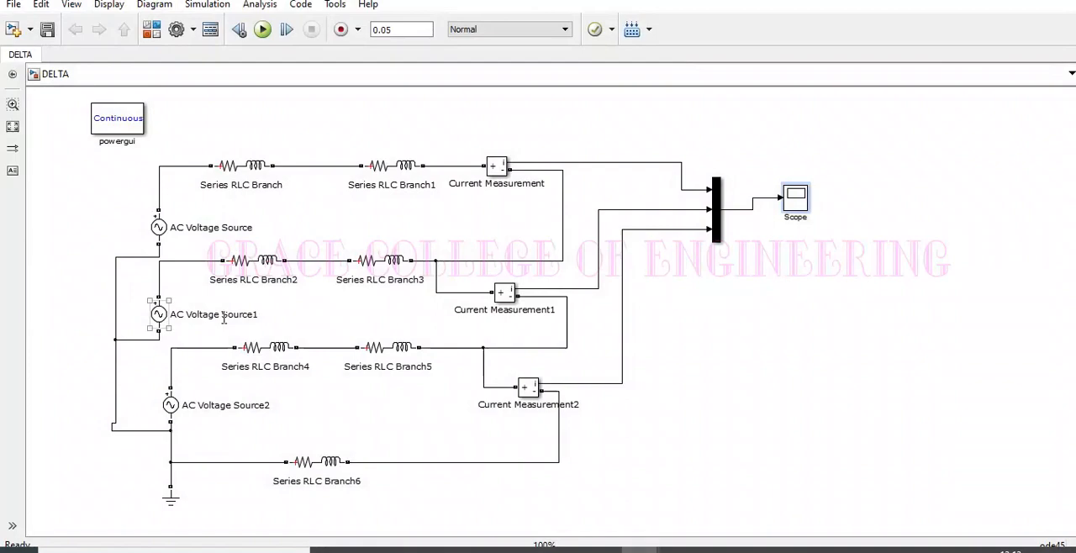
Step: Check the DELTA AC voltage sources are set to 230 V, 50 Hz
{"action": "double_click", "coordinate": [159, 314]}
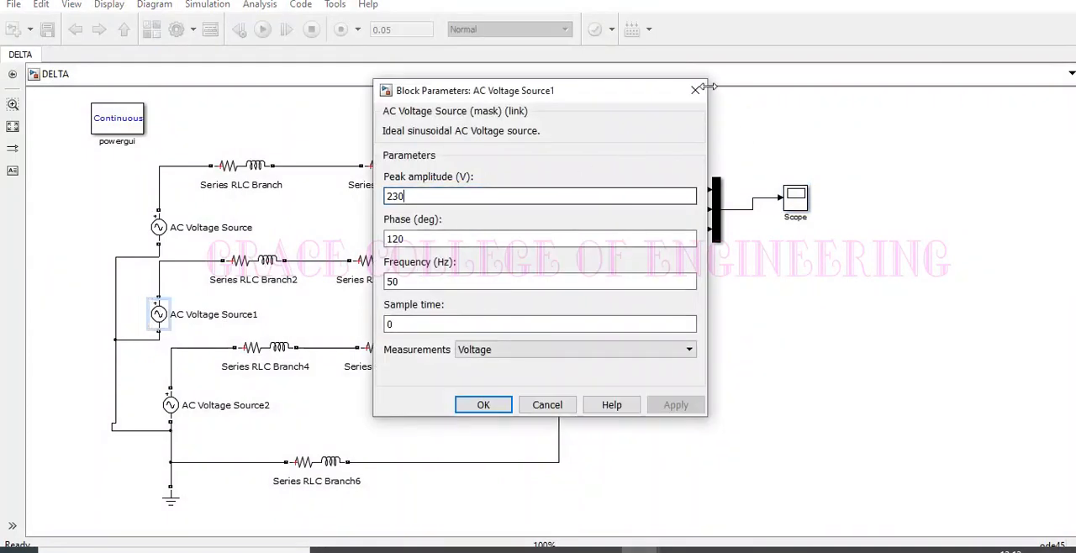
{"action": "left_click", "coordinate": [483, 404]}
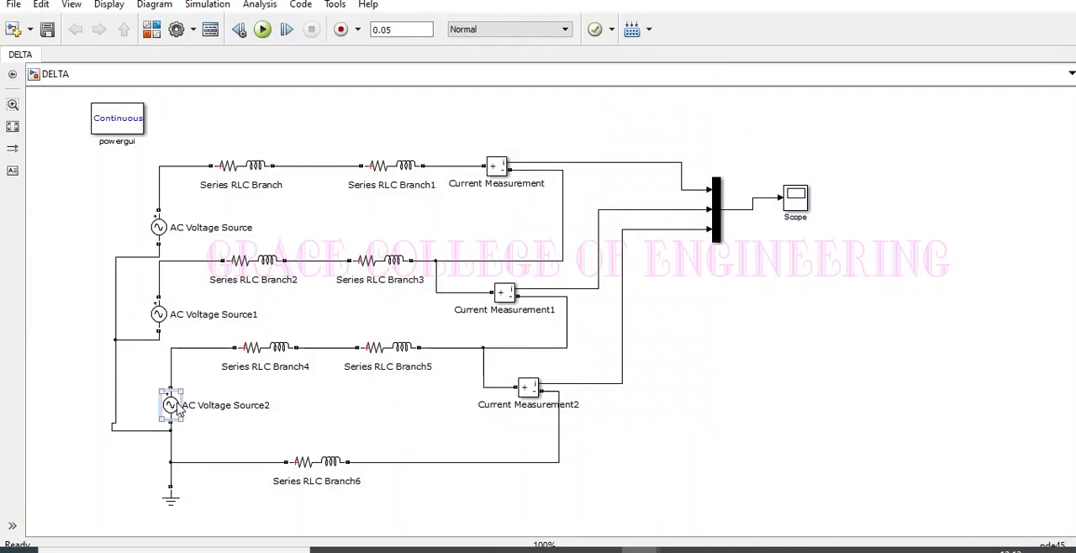
{"action": "double_click", "coordinate": [171, 405]}
{"action": "type", "text": "230"}
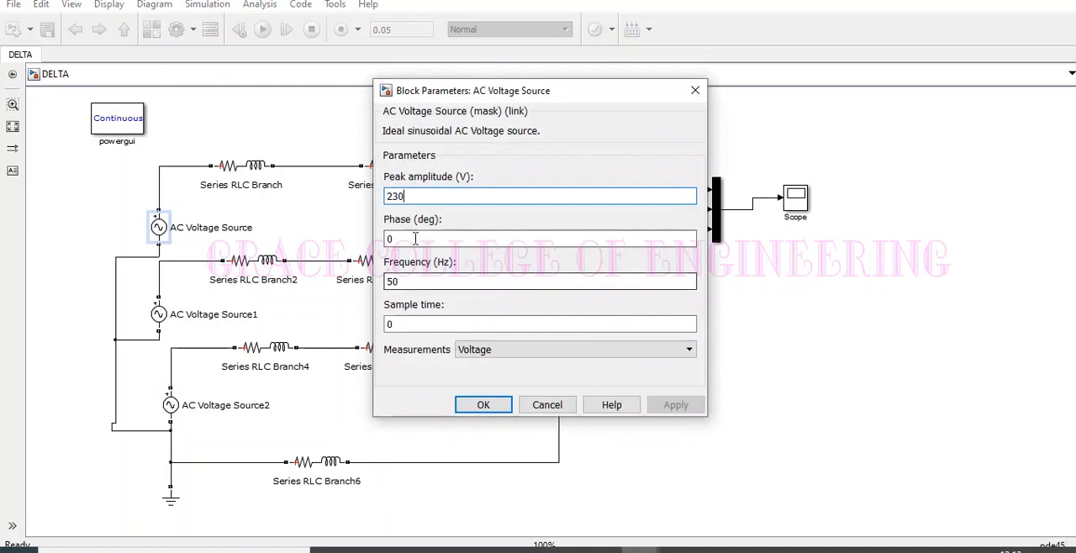
{"action": "left_click", "coordinate": [483, 404]}
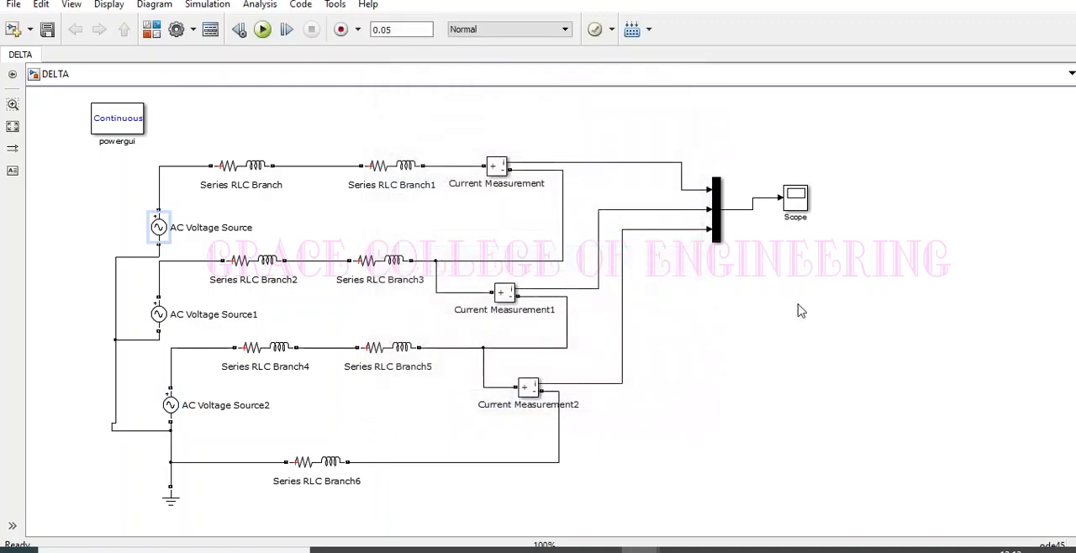
Step: Show the DELTA network's three phase-shifted current waveforms in the Scope
{"action": "left_click", "coordinate": [794, 202]}
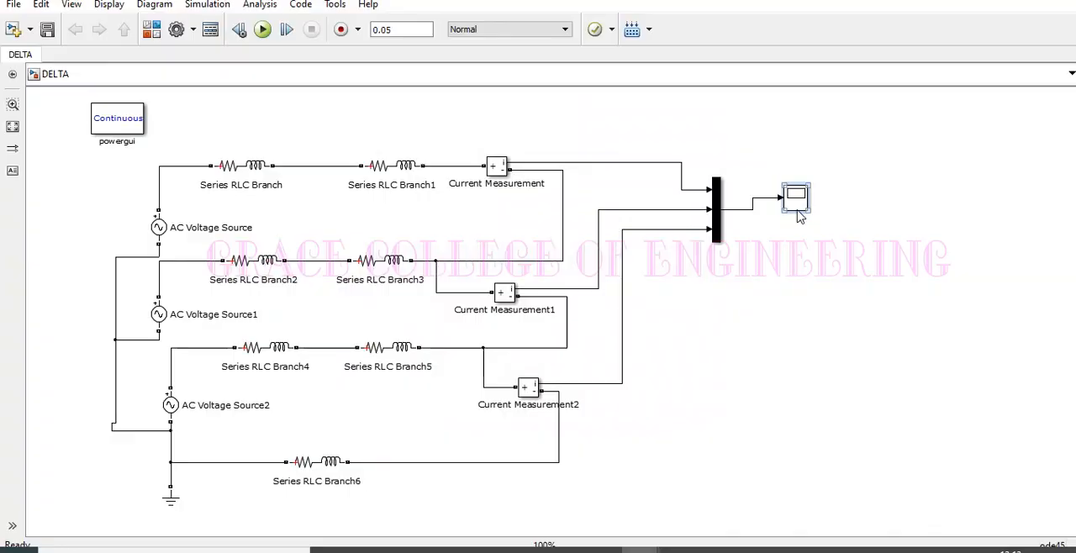
{"action": "double_click", "coordinate": [795, 199]}
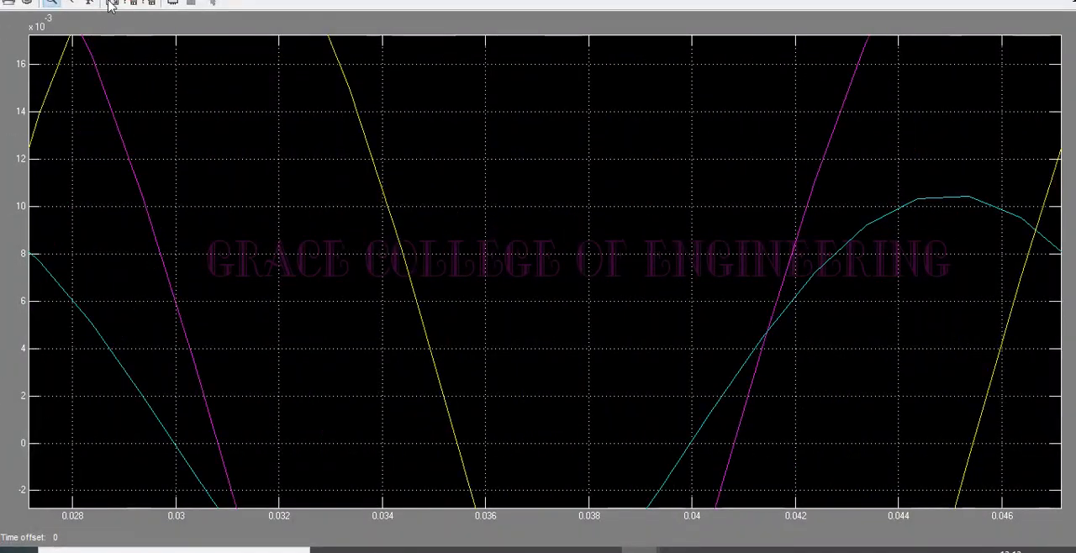